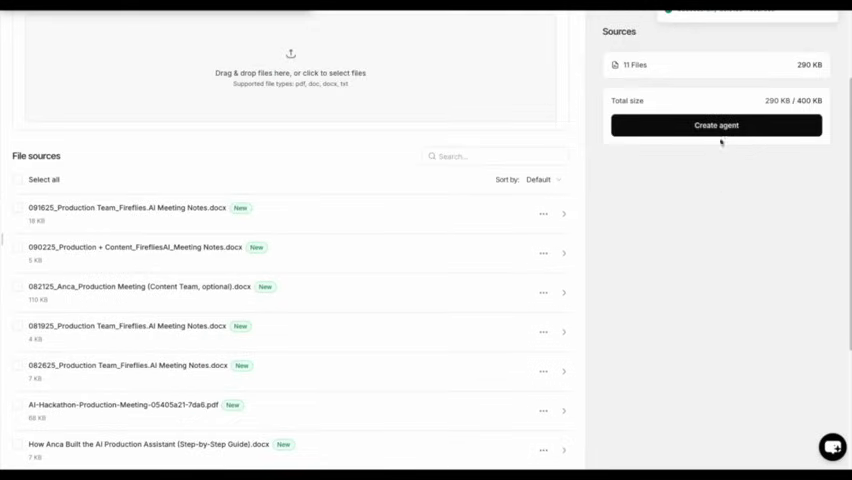
# Browse the YouTube channel page, scrolling through its content
pyautogui.click(716, 126)
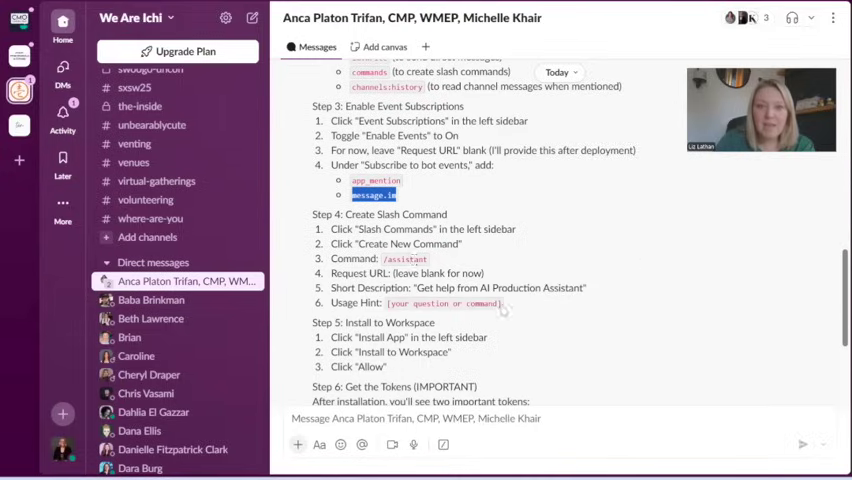
pyautogui.scroll(-3)
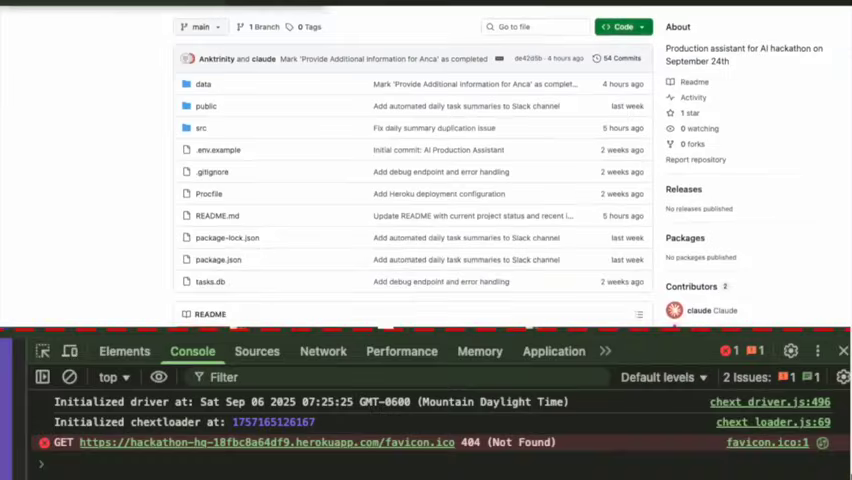
pyautogui.scroll(-3)
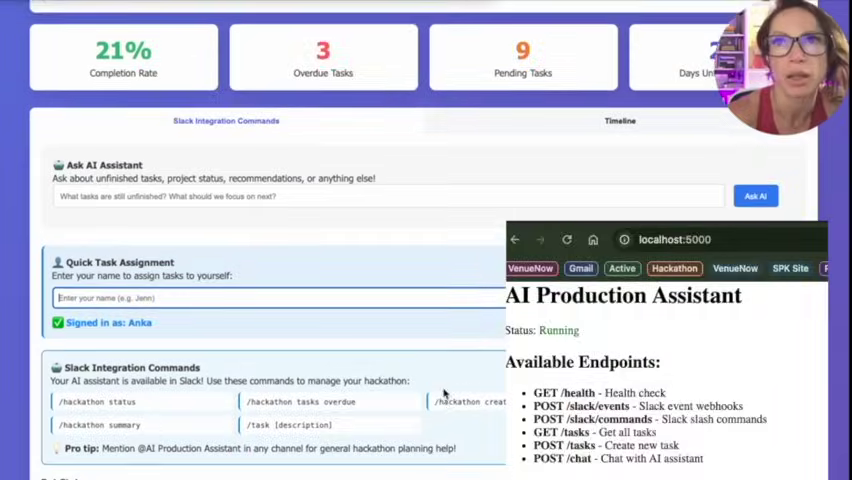
pyautogui.scroll(-3)
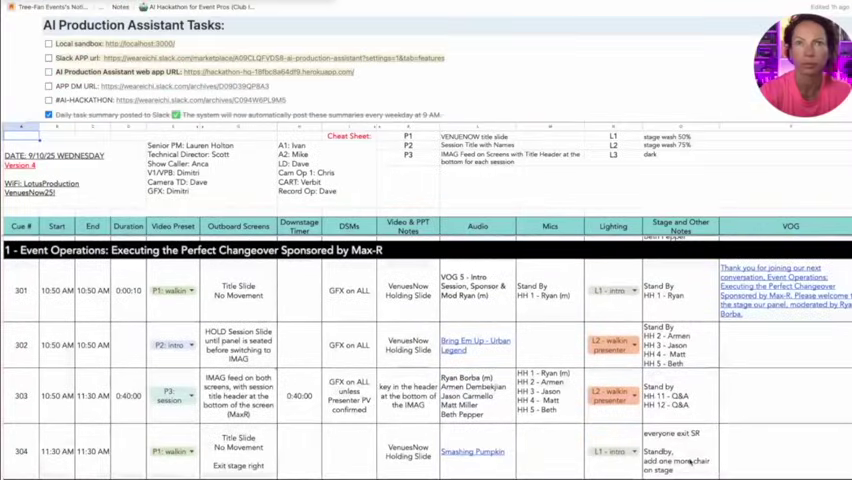
pyautogui.scroll(-3)
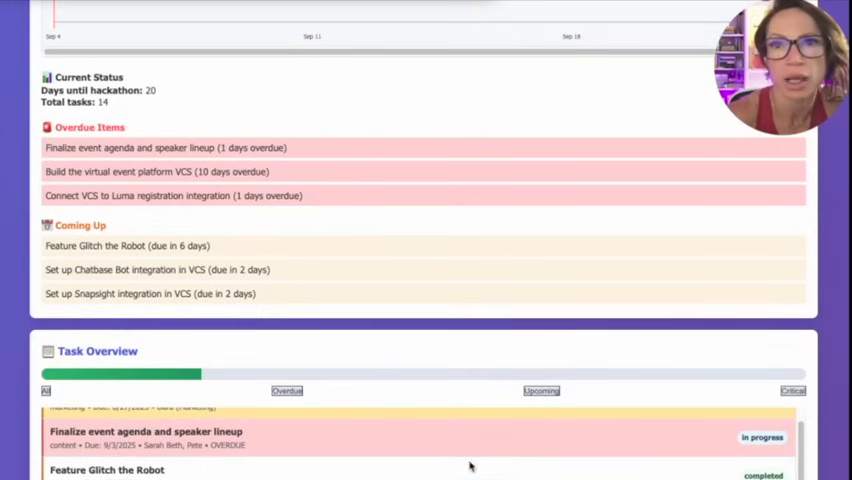
pyautogui.scroll(-3)
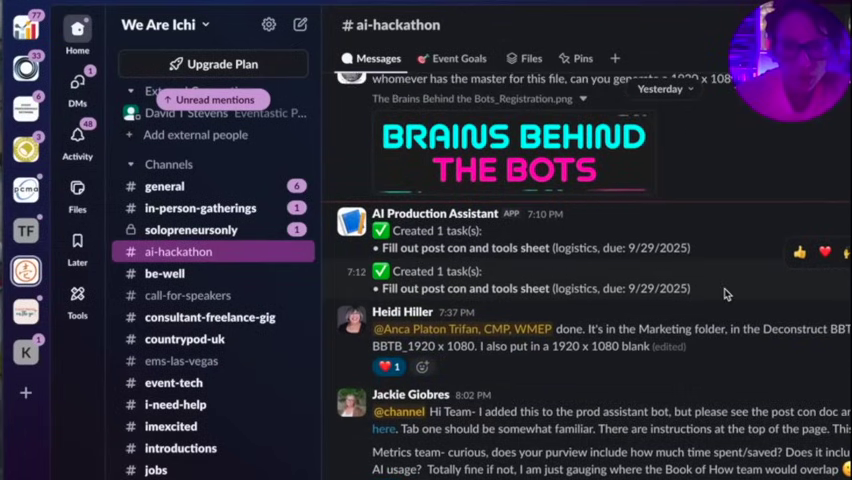
pyautogui.click(434, 212)
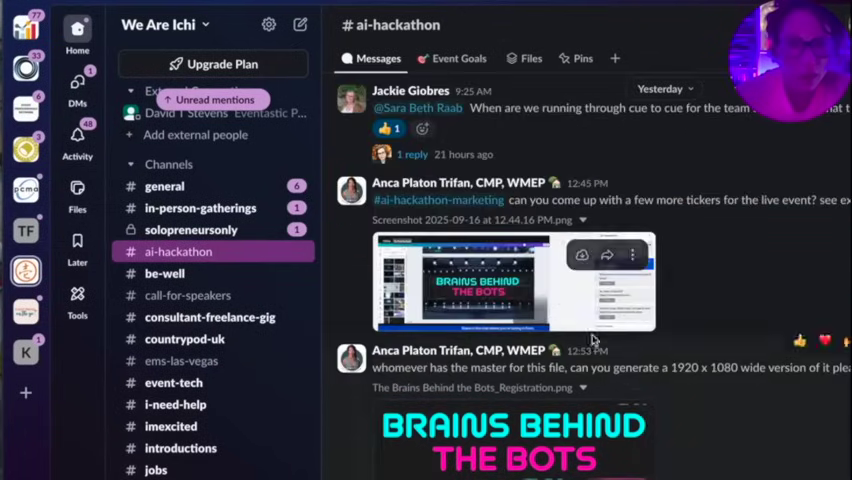
pyautogui.scroll(3)
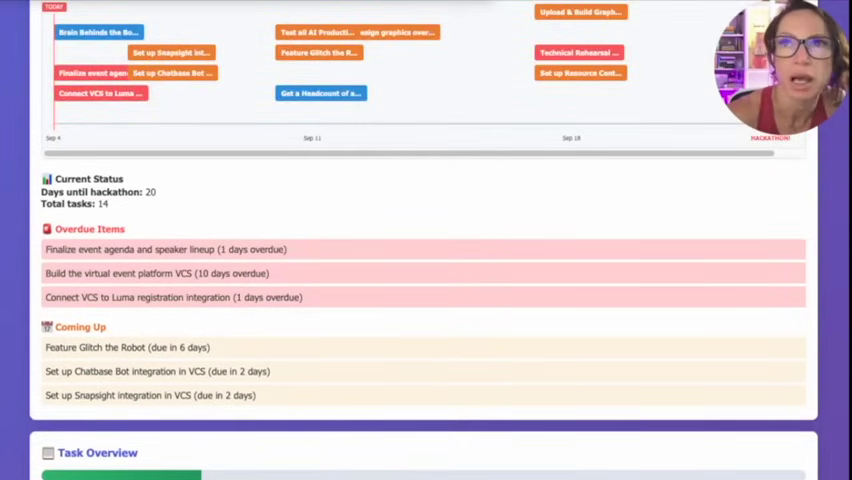
pyautogui.scroll(3)
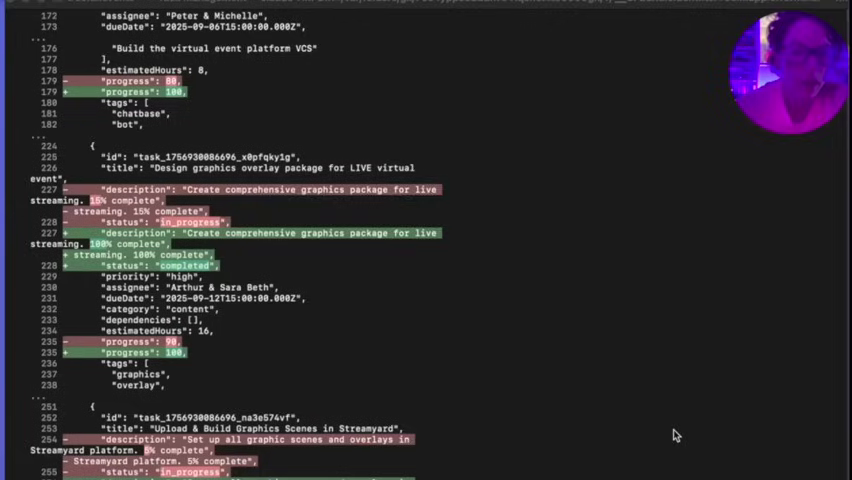
pyautogui.scroll(-3)
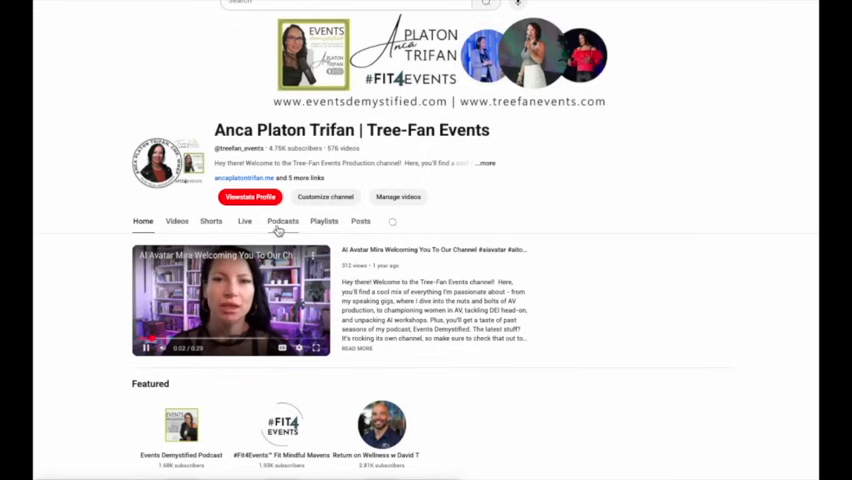
# Show the channel's Playlists listing, including AI Hackathon and Events Demystified
pyautogui.click(324, 220)
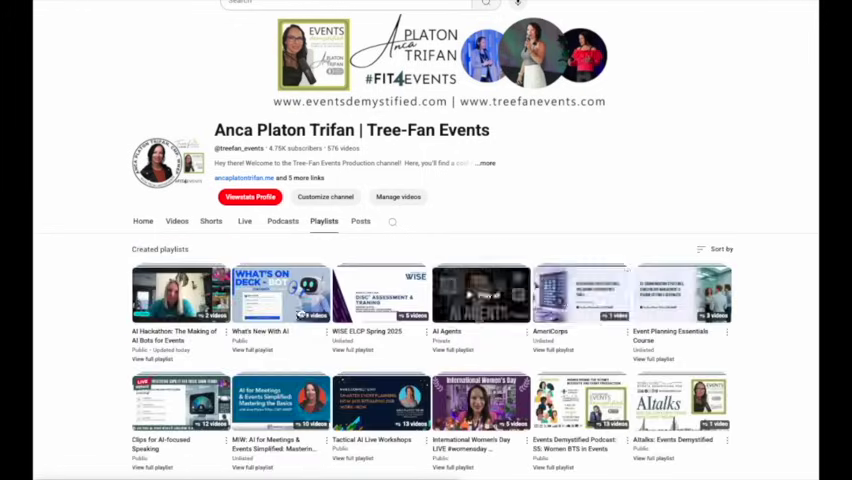